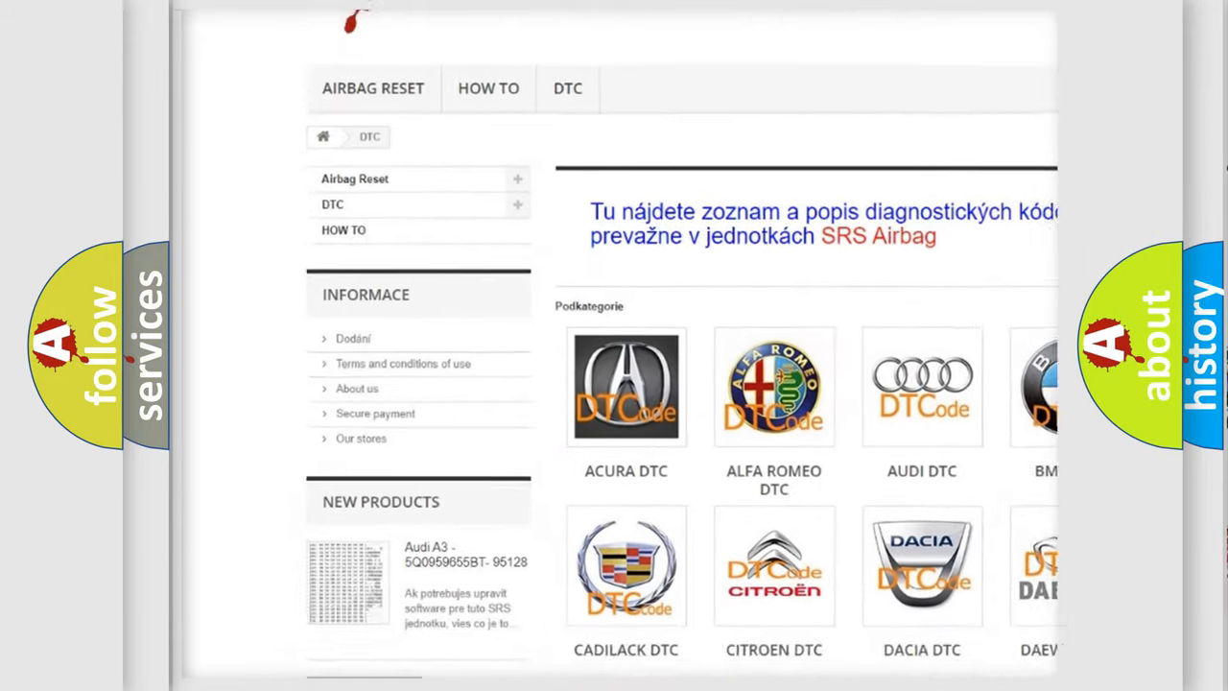
pyautogui.scroll(-3)
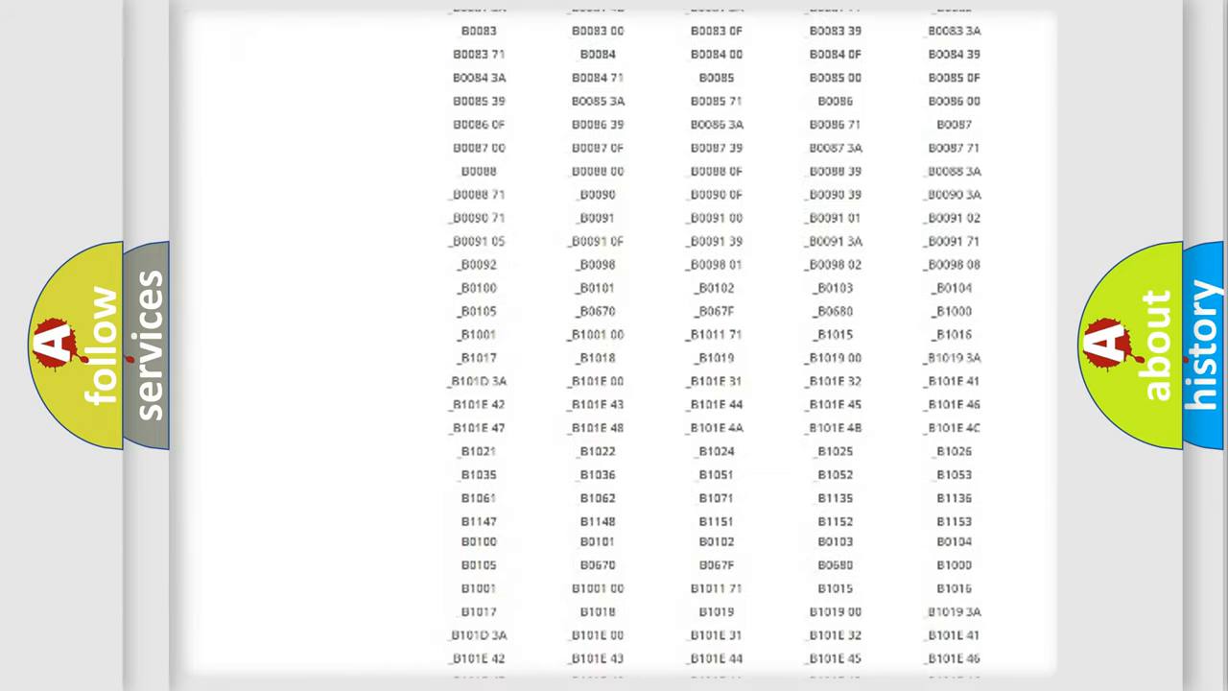
pyautogui.scroll(3)
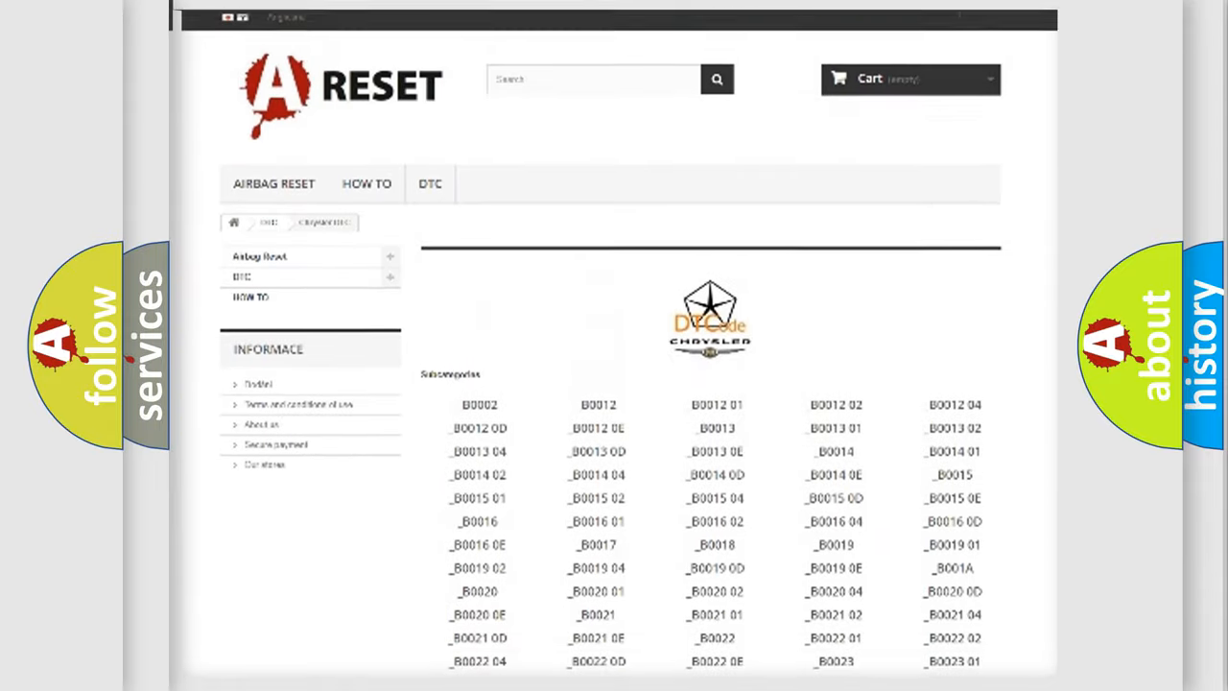